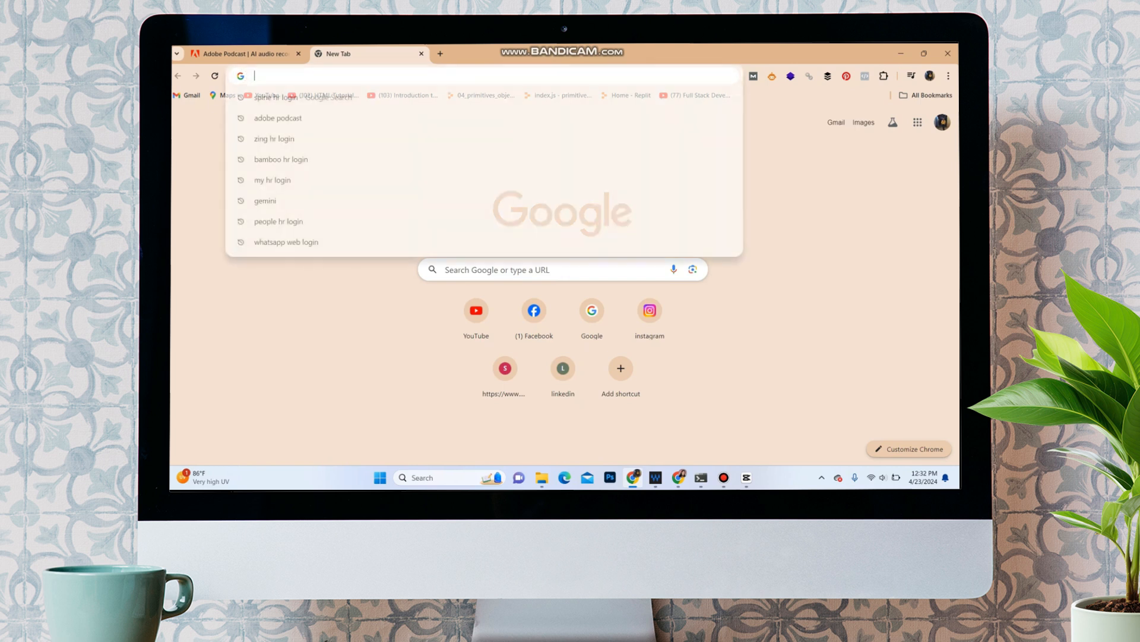
Search 'zing hr login', reach the ZingHR login portal and dismiss its location-sharing prompt
{"action": "type", "text": "zing hr login"}
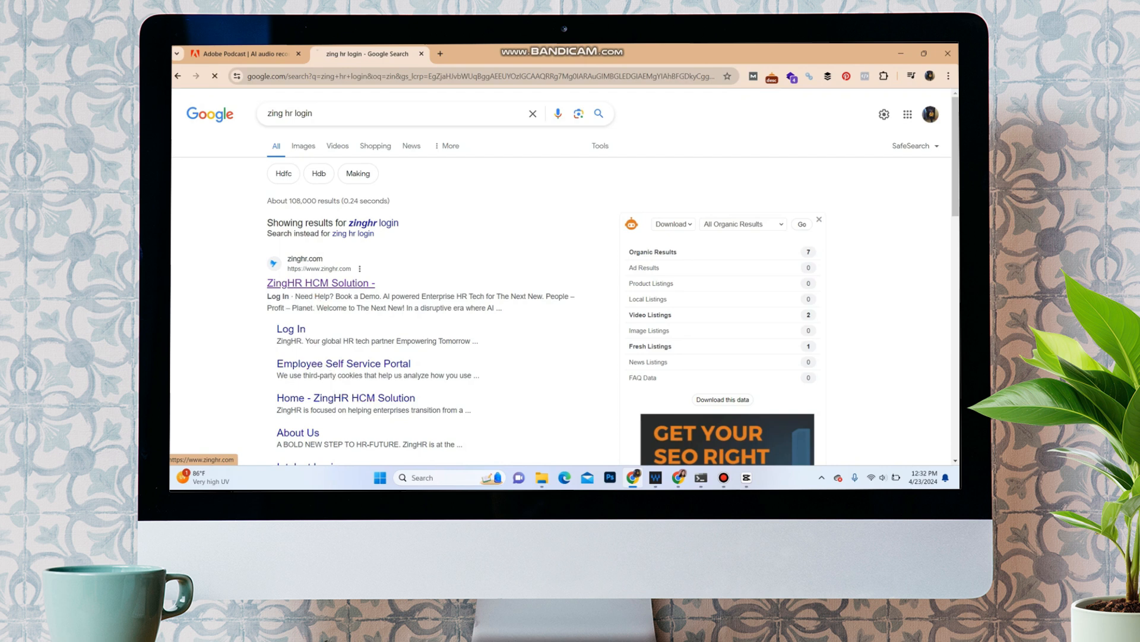
{"action": "left_click", "coordinate": [319, 282]}
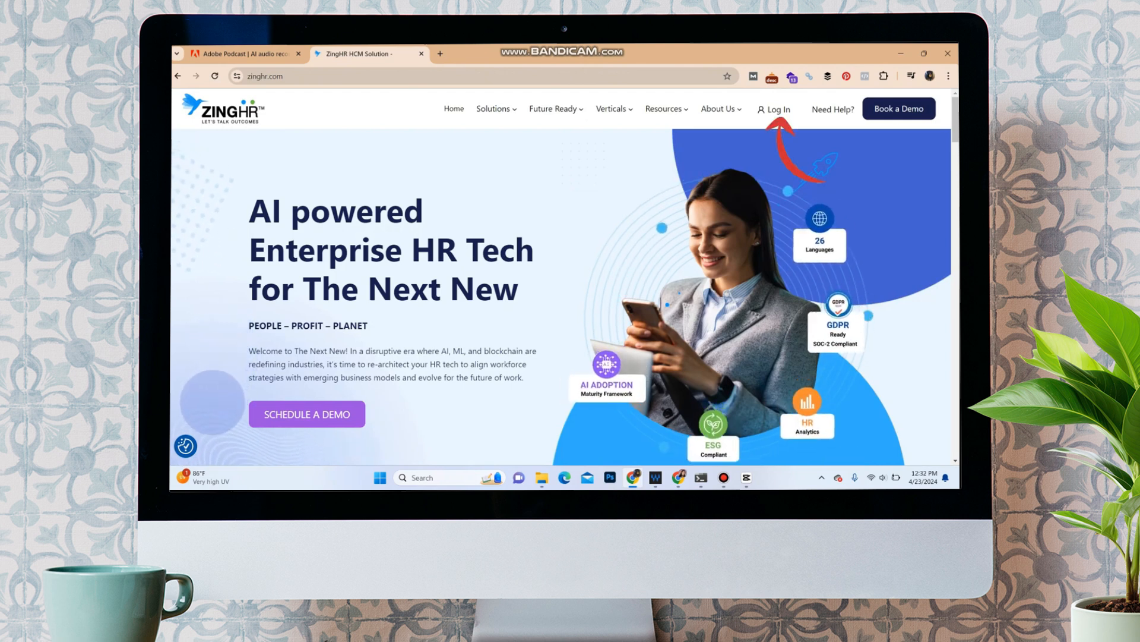
{"action": "left_click", "coordinate": [773, 108]}
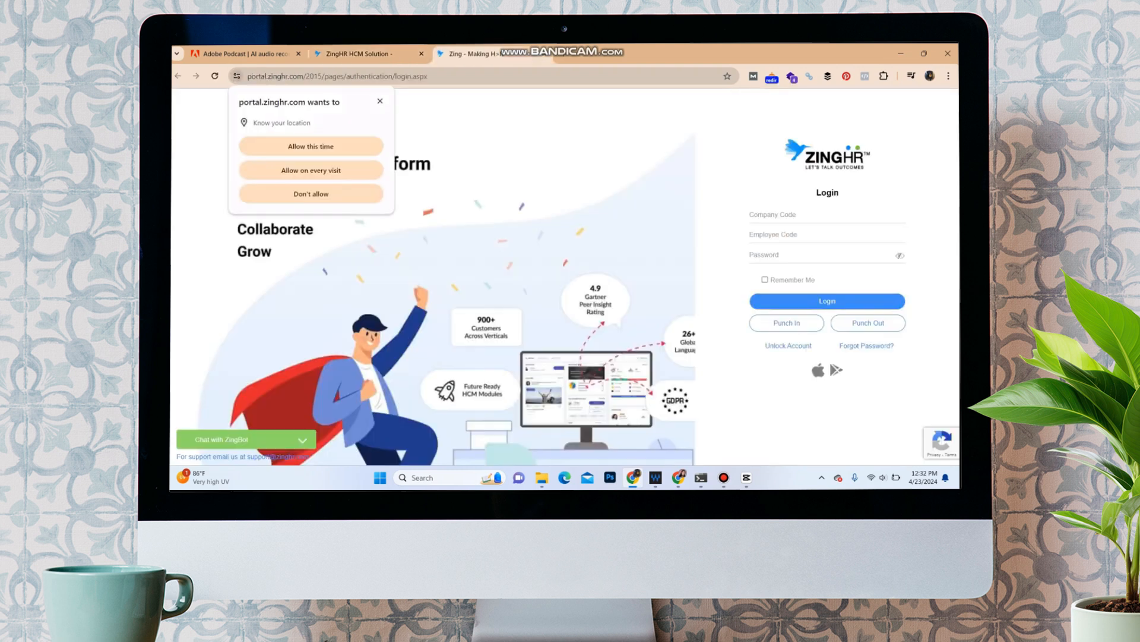
{"action": "left_click", "coordinate": [310, 194]}
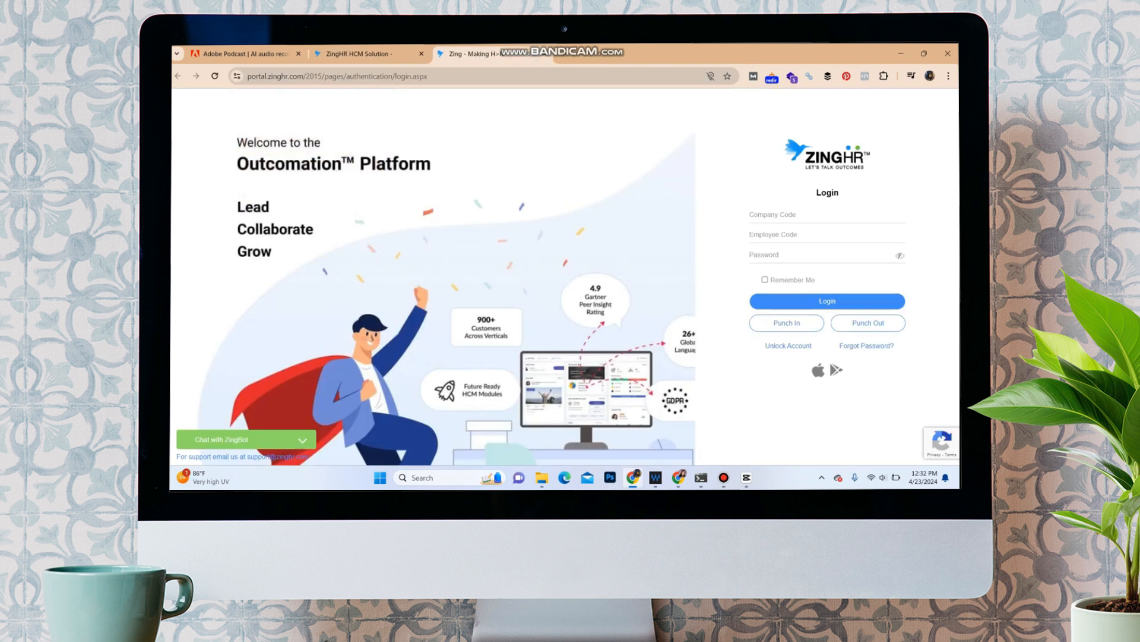
{"action": "left_click", "coordinate": [827, 213]}
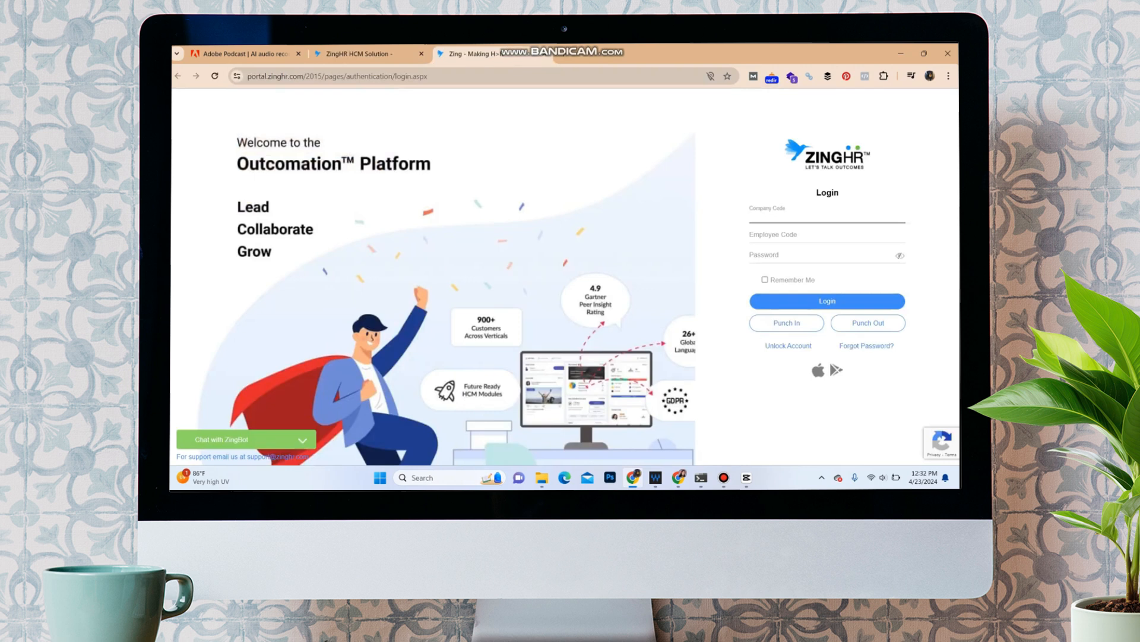
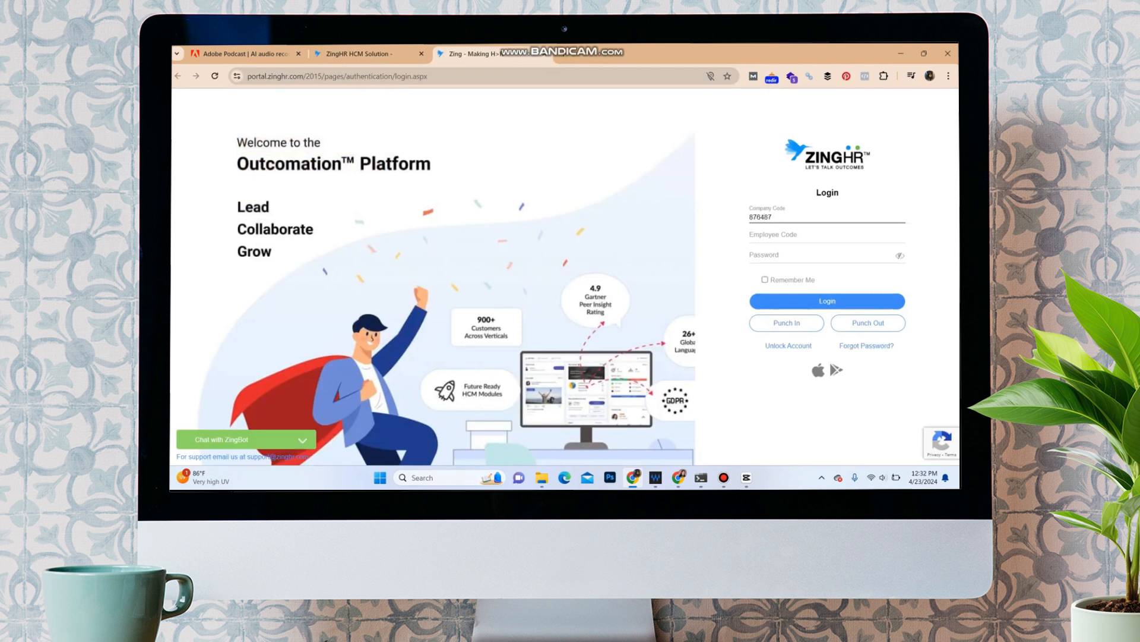
{"action": "left_click", "coordinate": [826, 234]}
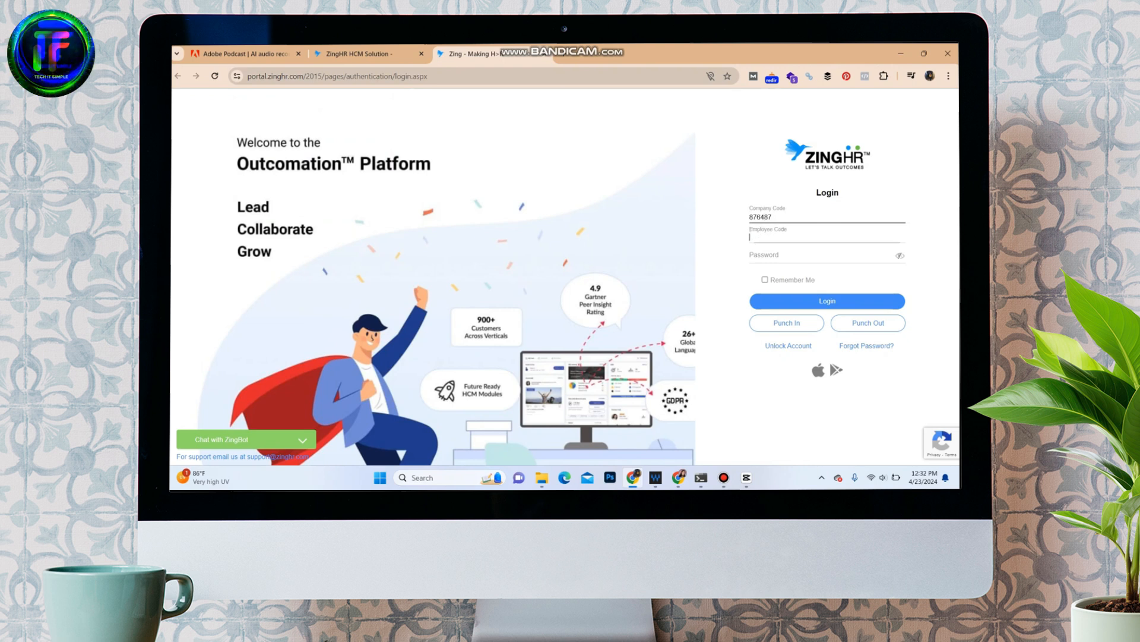
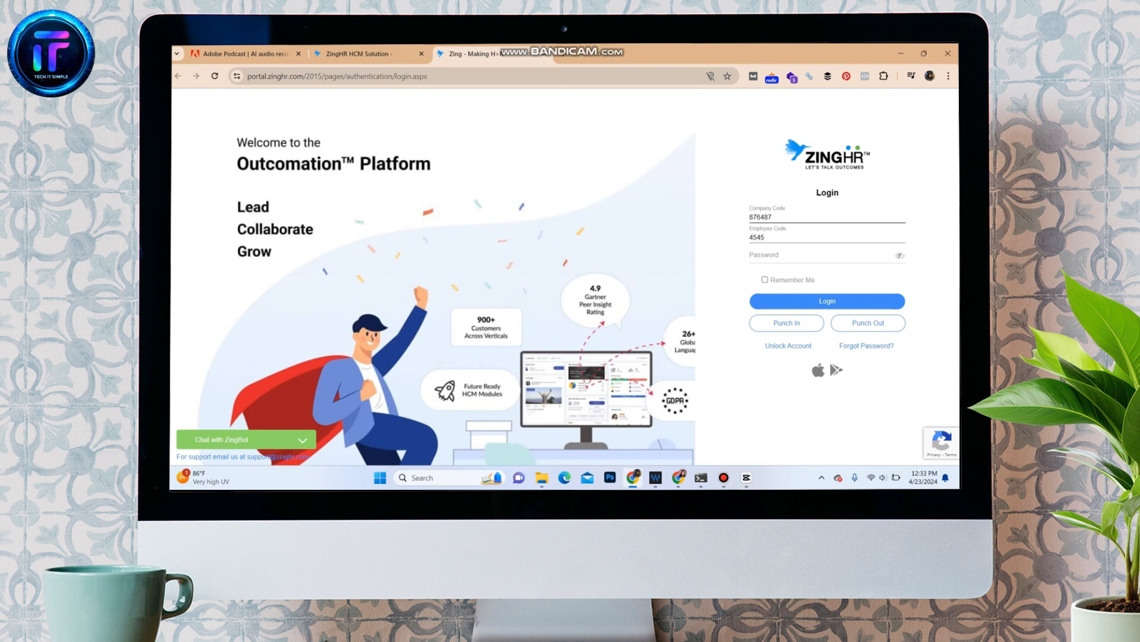
{"action": "type", "text": "password"}
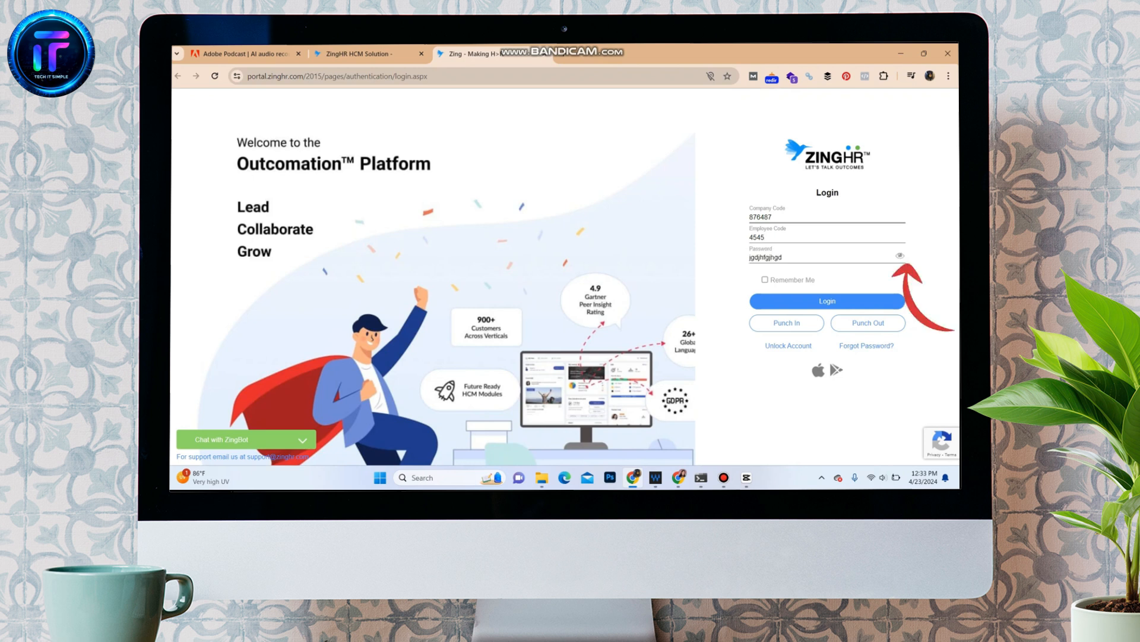
{"action": "left_click", "coordinate": [879, 256]}
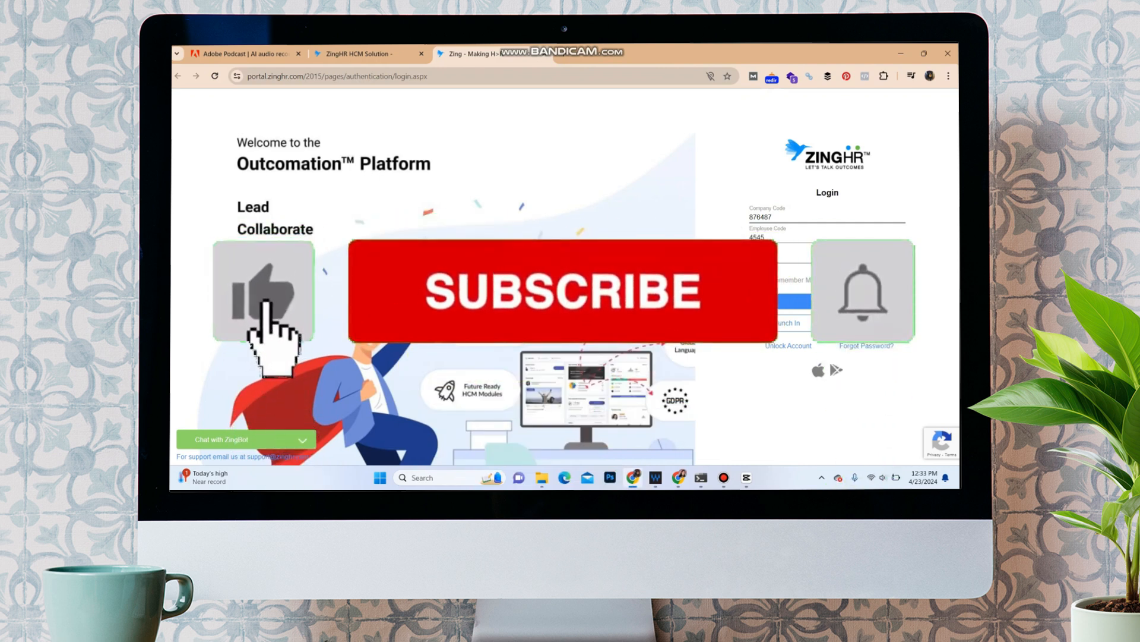
{"action": "left_click", "coordinate": [560, 290]}
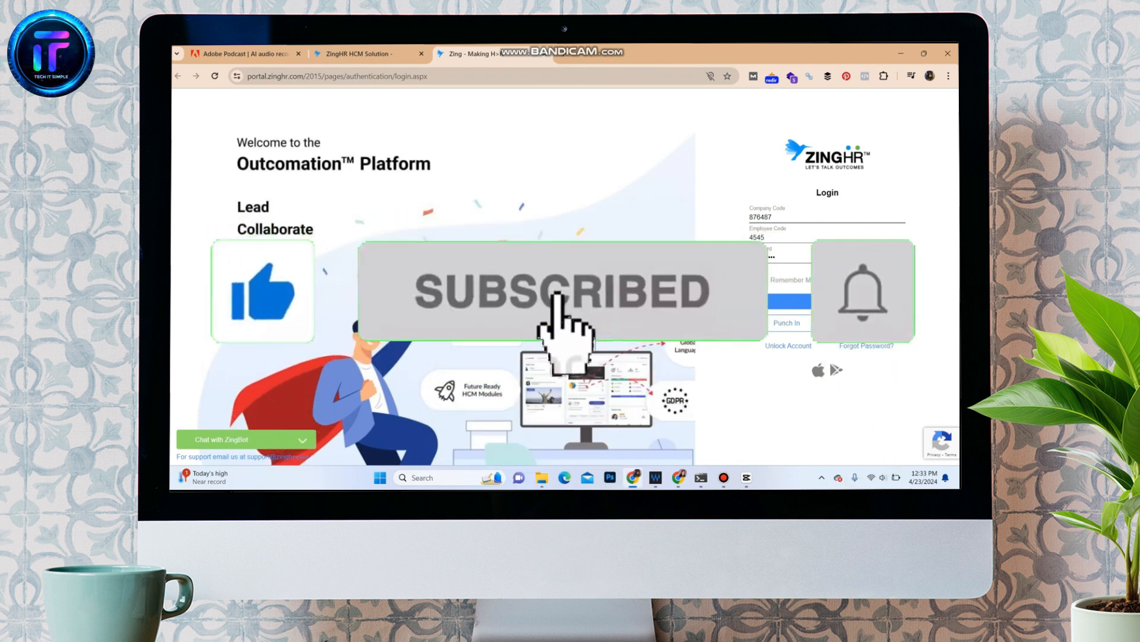